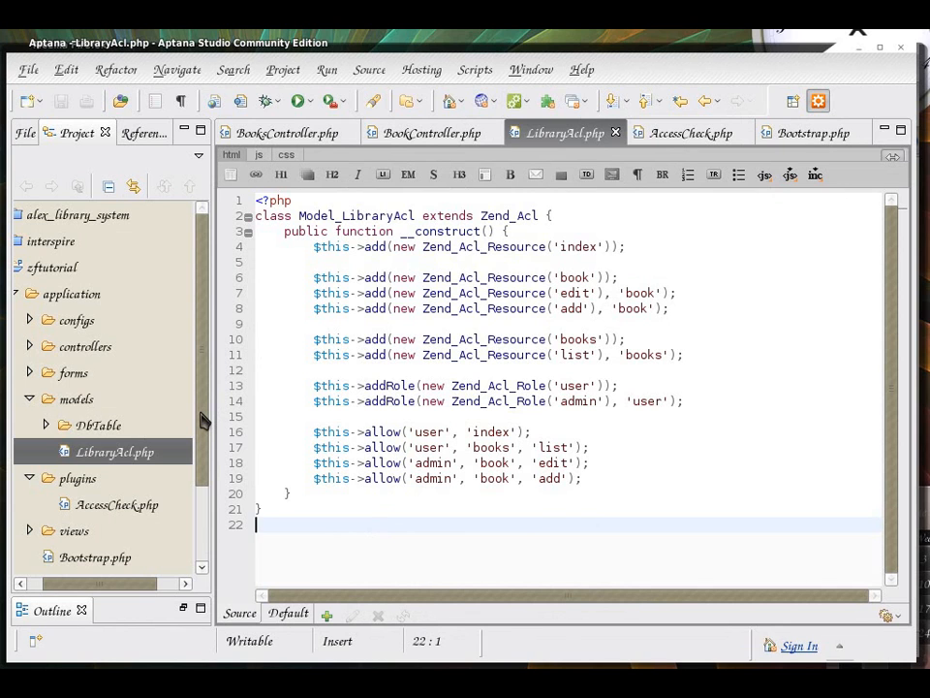
# Scroll the Project Explorer and expand the application's controllers folder
pyautogui.scroll(-3)
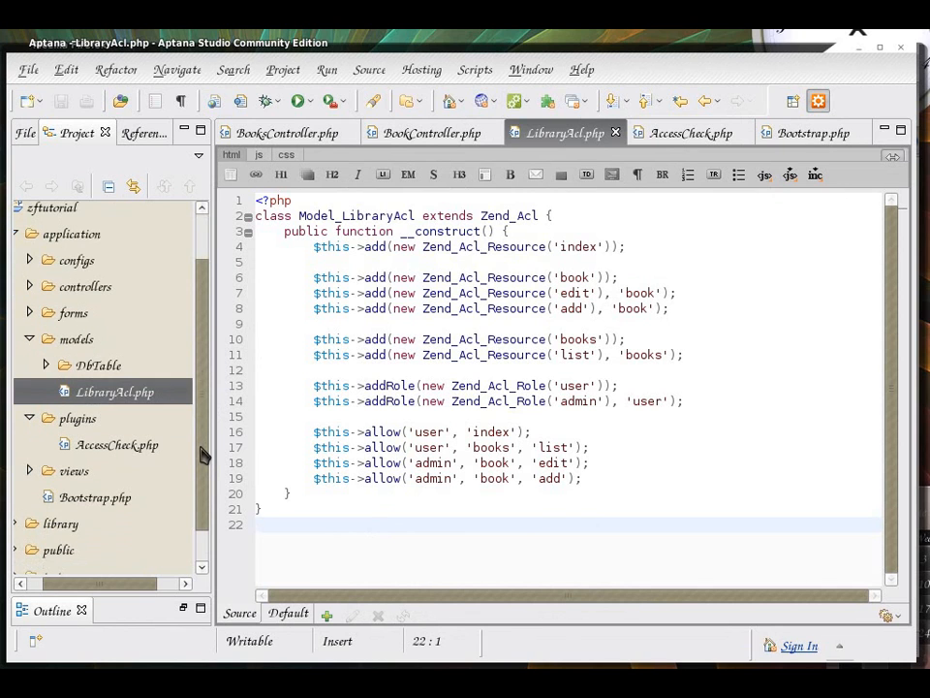
pyautogui.click(30, 286)
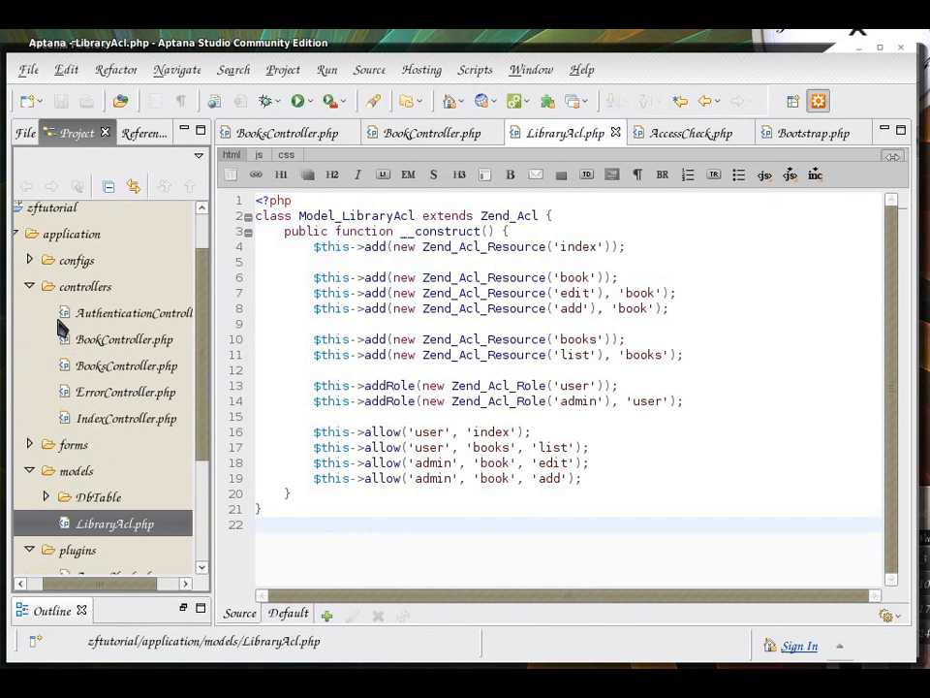
# Open AuthenticationController.php, scroll through loginAction, then close its editor tab
pyautogui.doubleClick(126, 312)
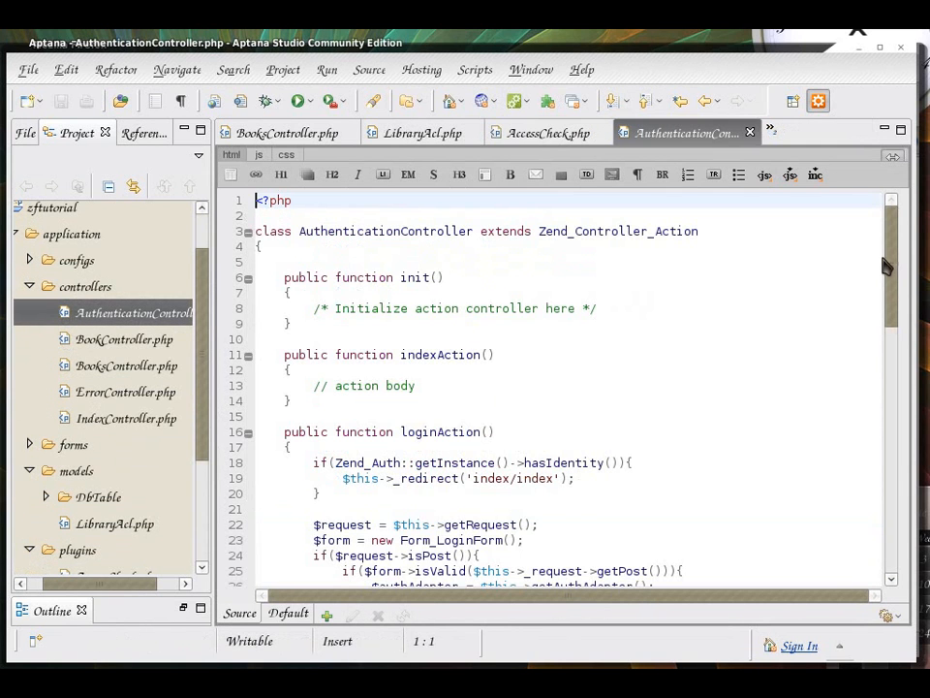
pyautogui.scroll(-3)
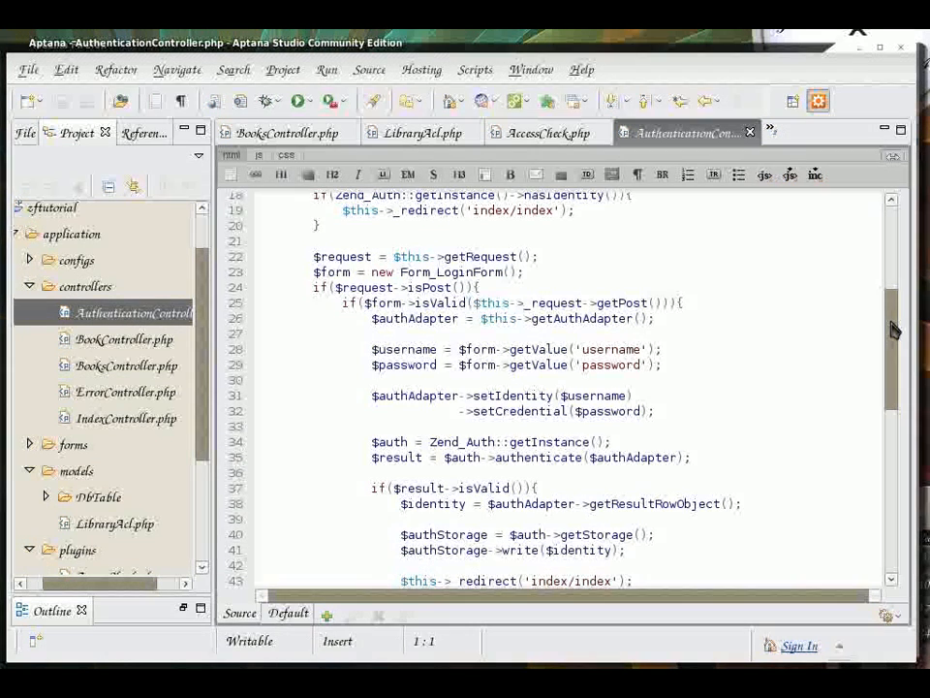
pyautogui.scroll(-3)
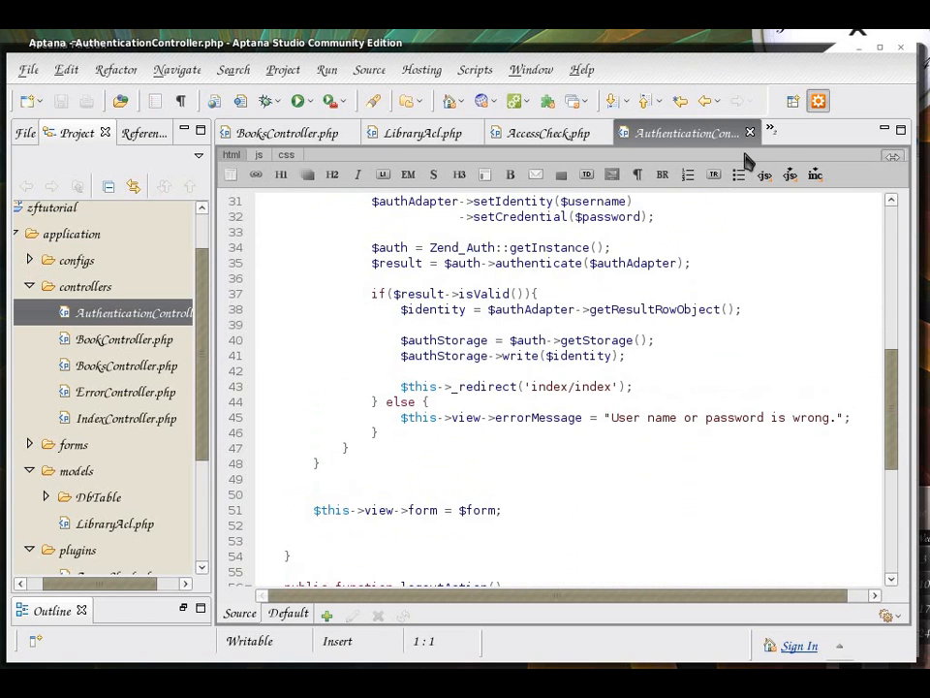
pyautogui.click(563, 133)
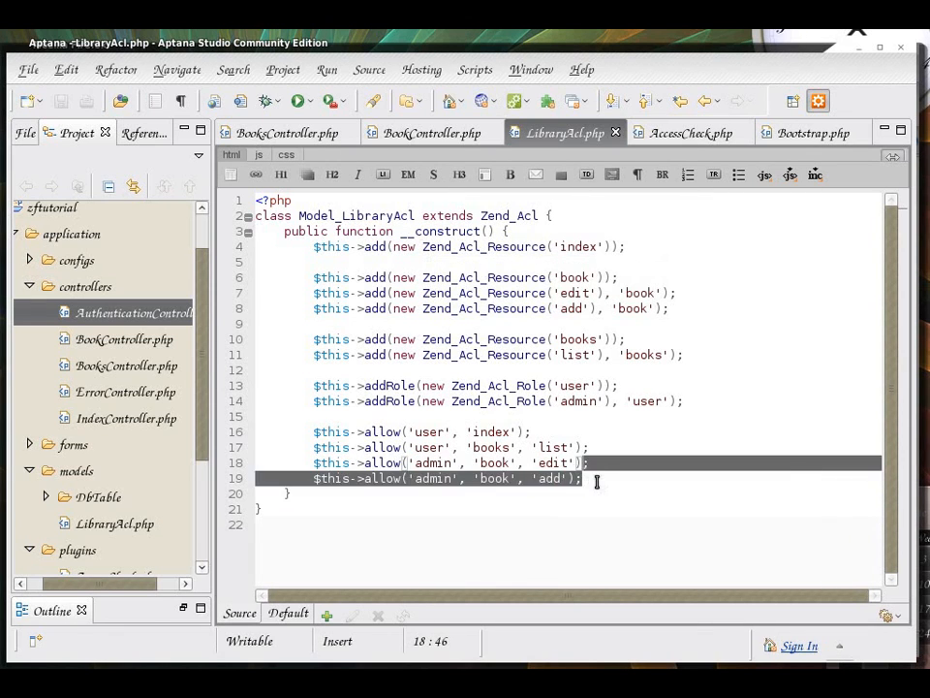
pyautogui.click(582, 478)
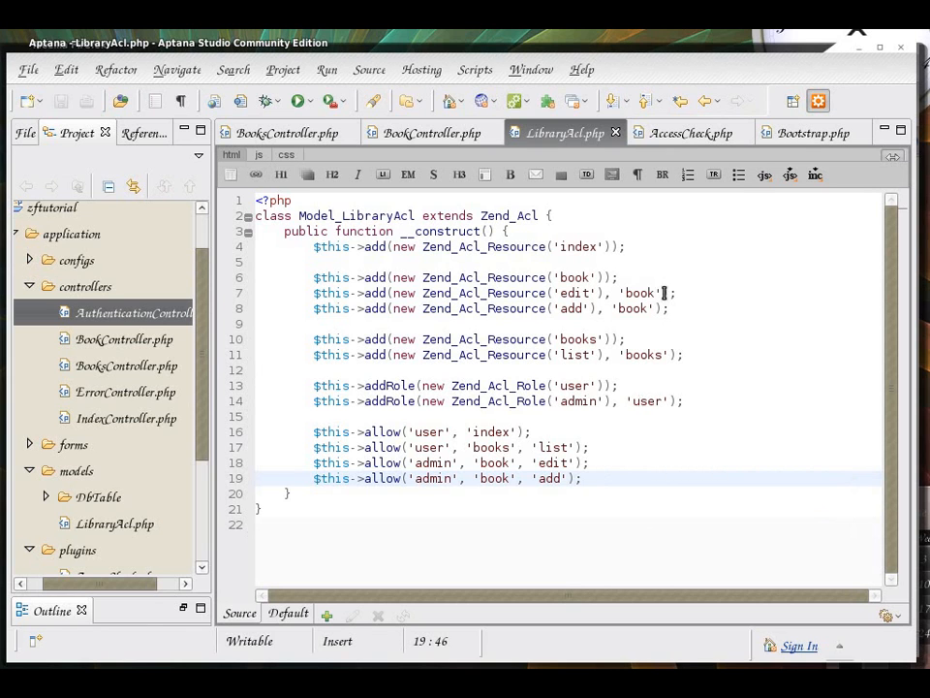
pyautogui.moveTo(665, 489)
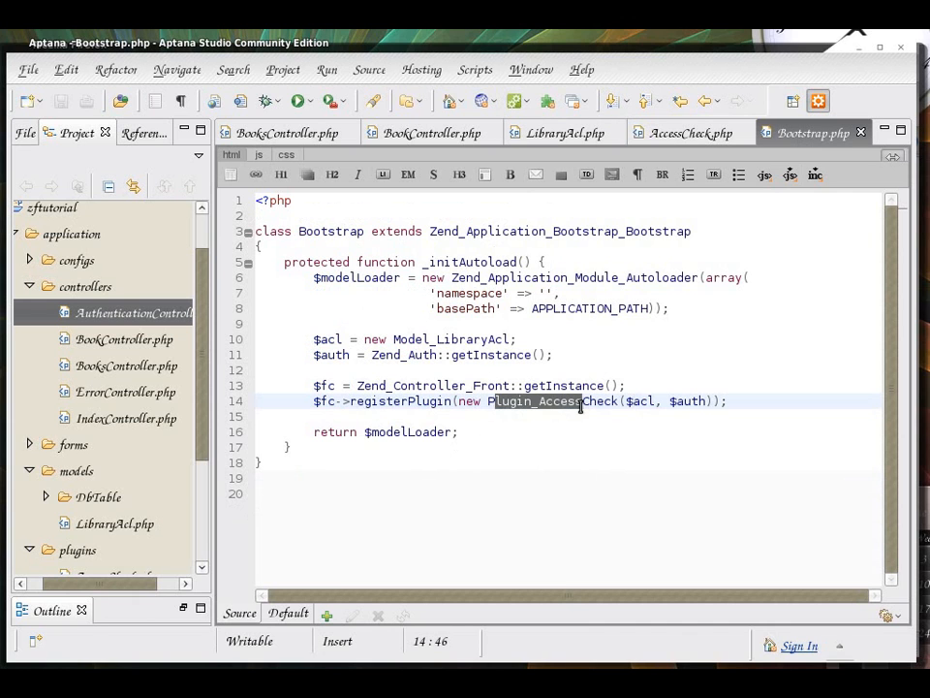
# Switch to the Bootstrap.php editor tab to review the AccessCheck plugin registration
pyautogui.click(691, 133)
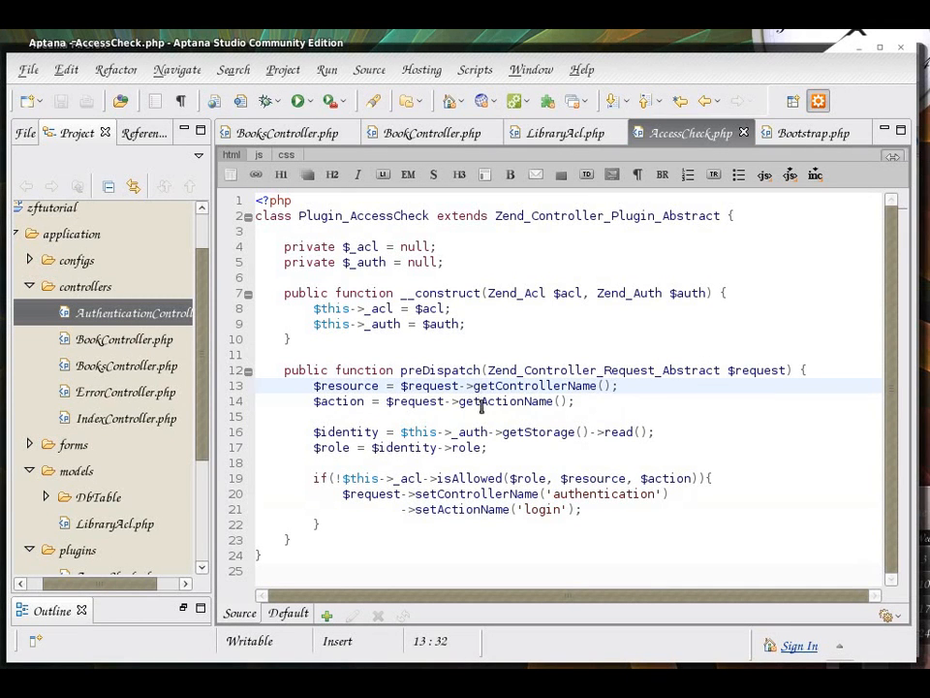
# Highlight getActionName and the authentication controller name in AccessCheck's preDispatch redirect
pyautogui.doubleClick(528, 478)
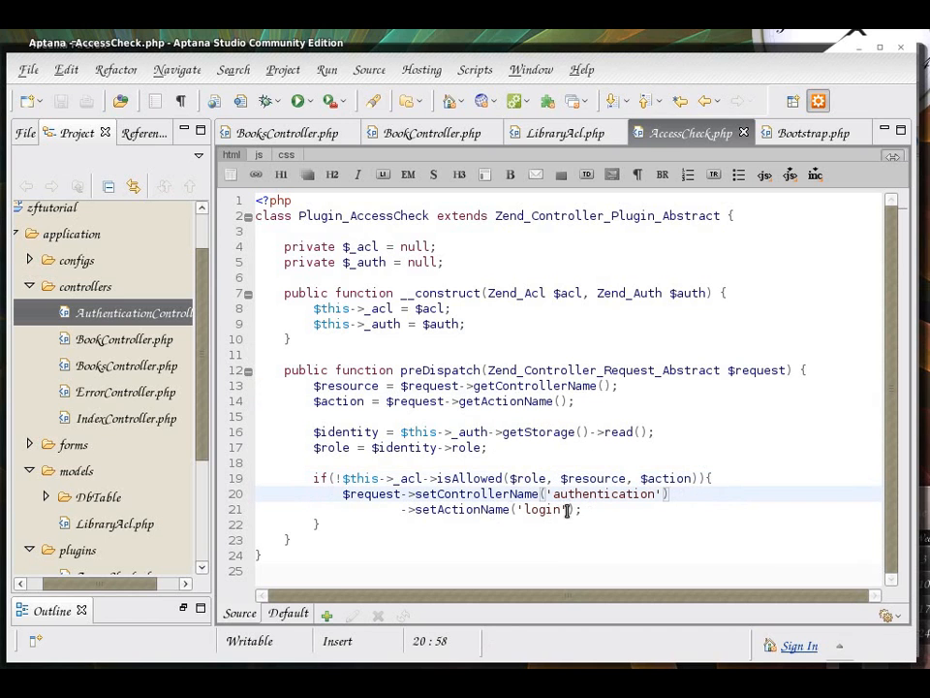
pyautogui.doubleClick(593, 493)
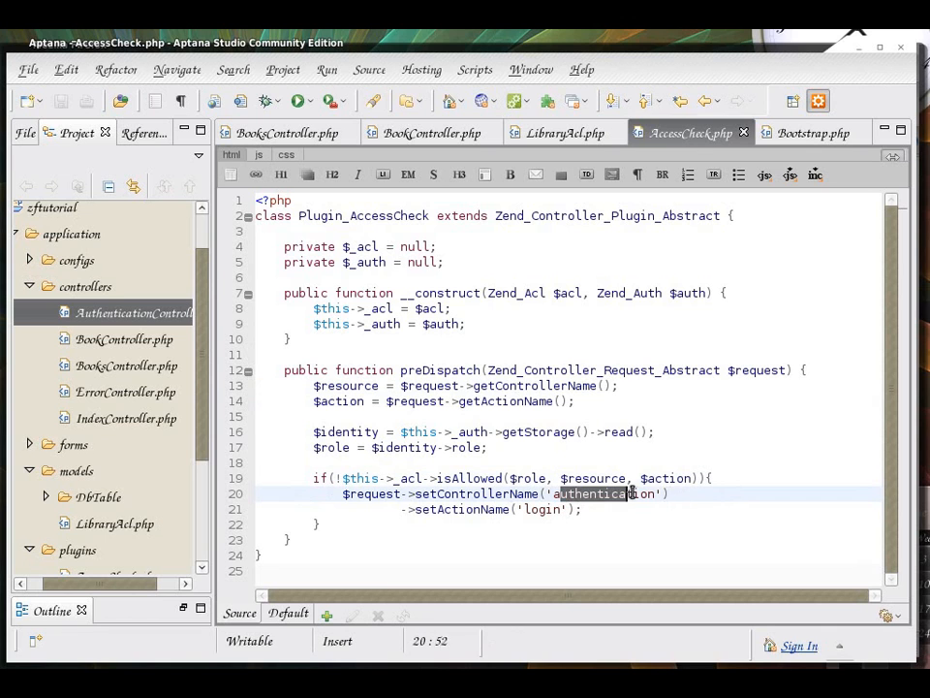